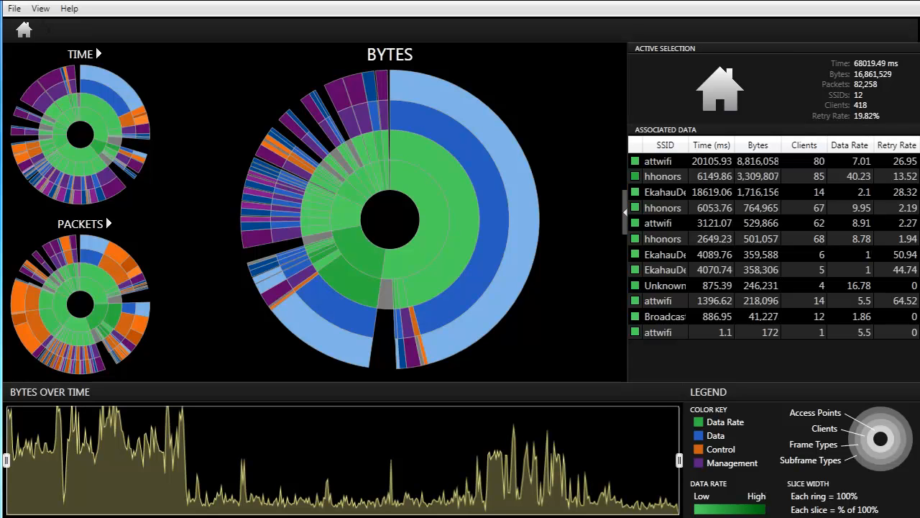
pyautogui.moveTo(24, 64)
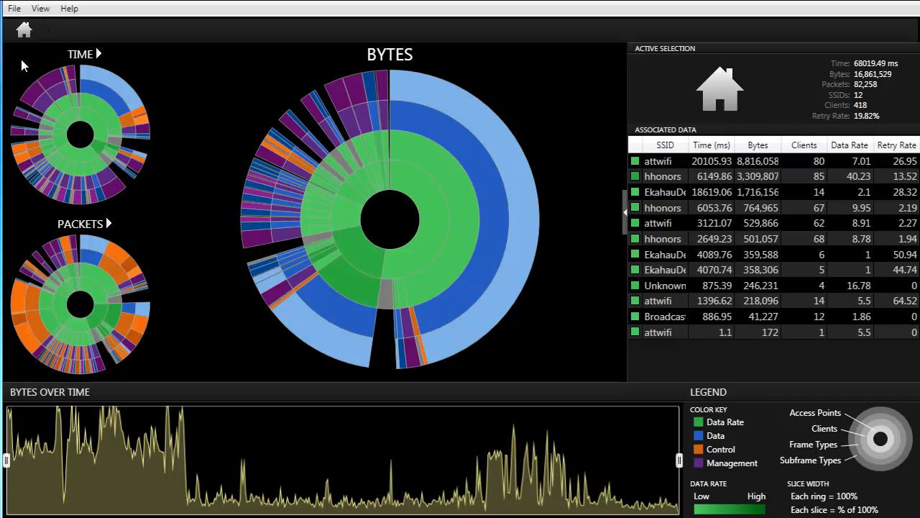
pyautogui.moveTo(11, 51)
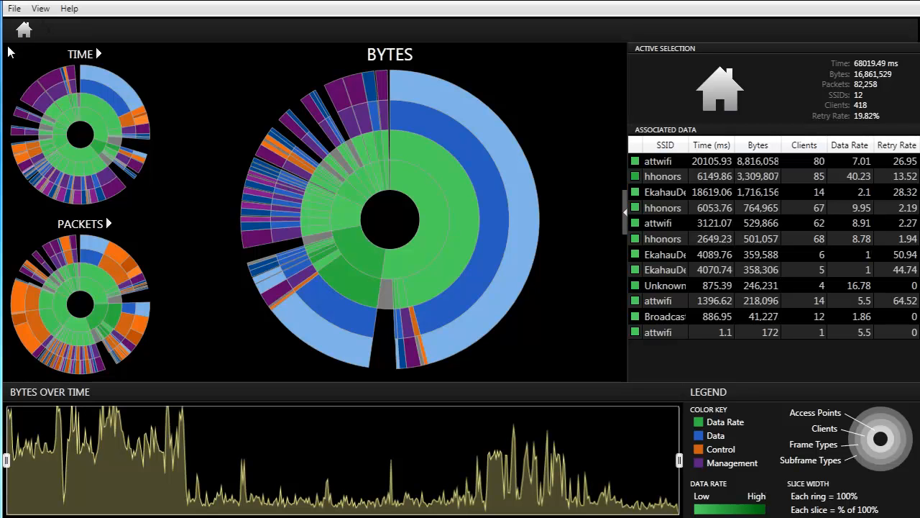
# - Start an AirPcap capture on the 2.4 GHz band, channel 11, with bonding -1
pyautogui.click(13, 8)
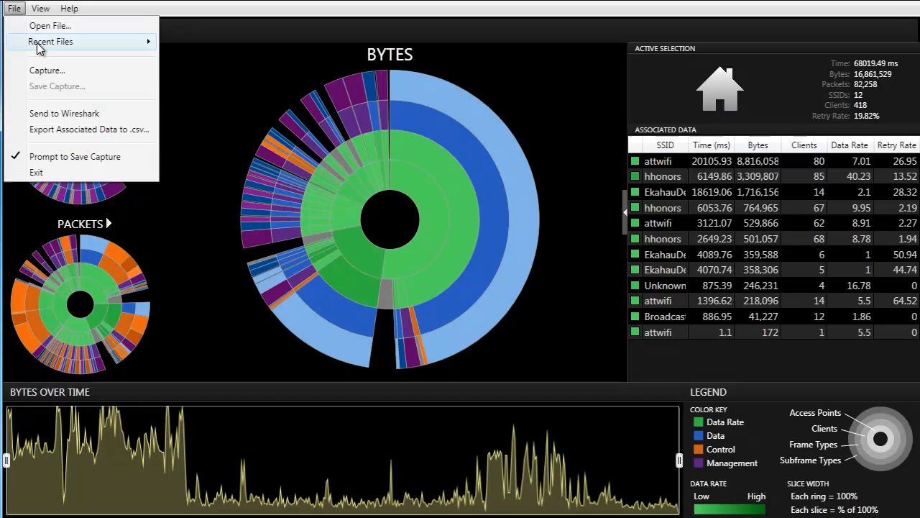
pyautogui.click(47, 69)
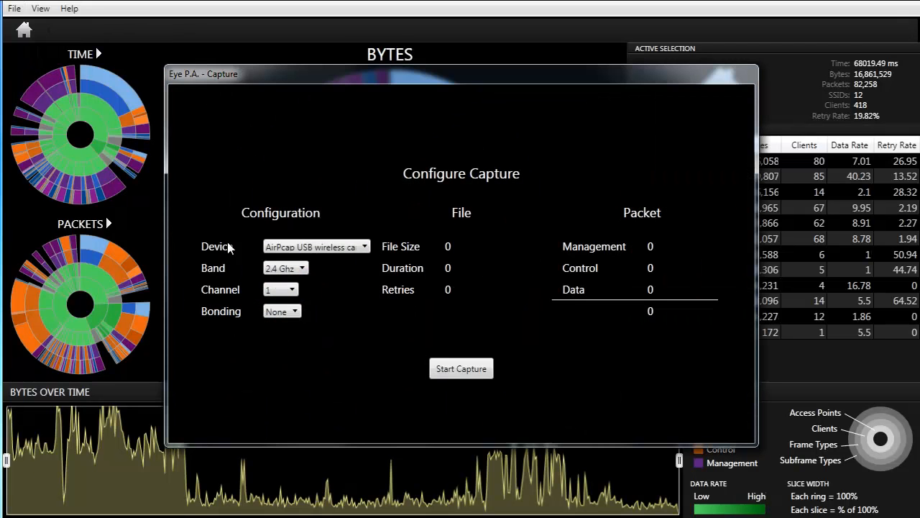
pyautogui.click(286, 267)
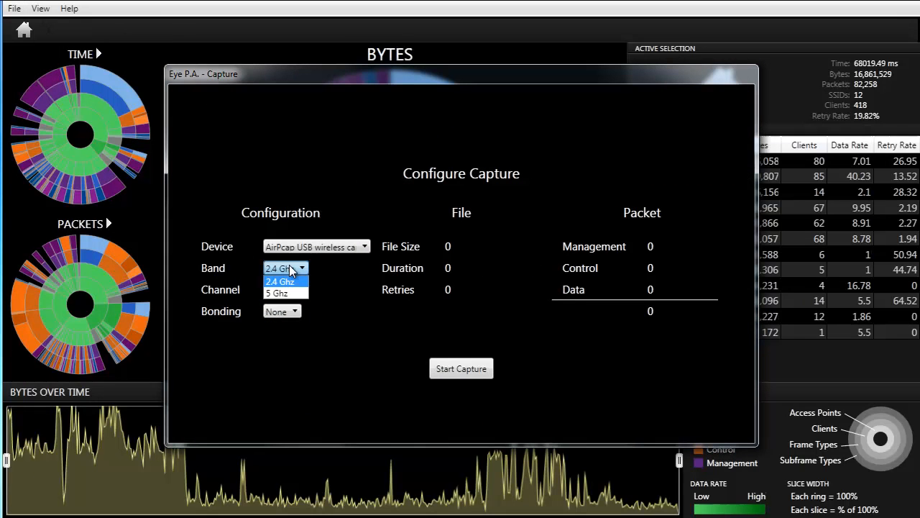
pyautogui.click(285, 289)
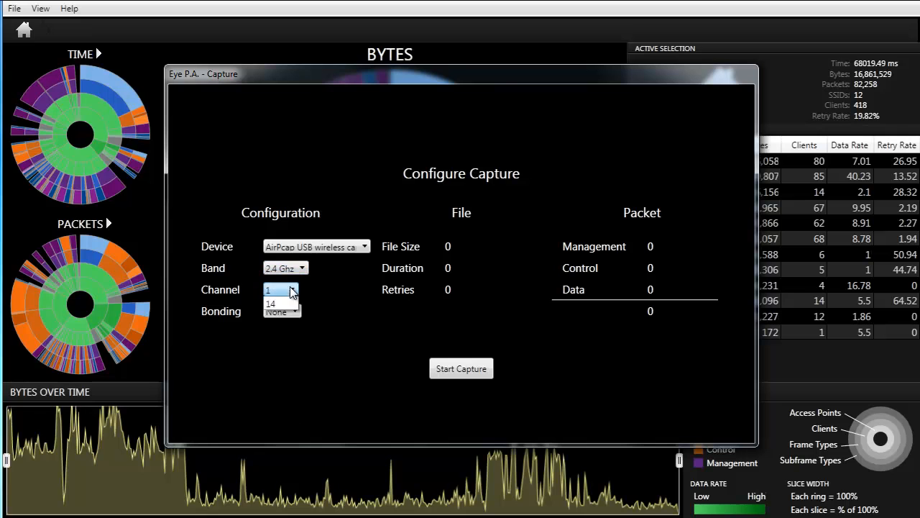
pyautogui.click(280, 289)
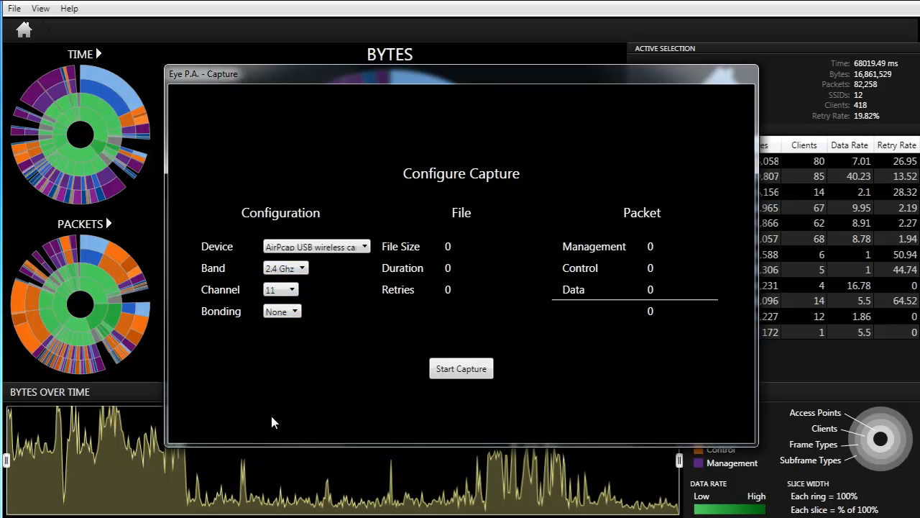
pyautogui.click(281, 311)
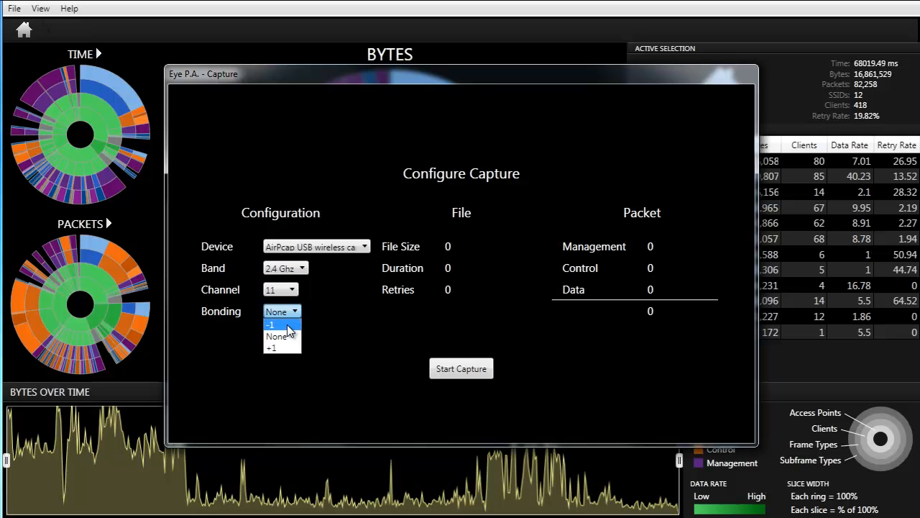
pyautogui.click(270, 324)
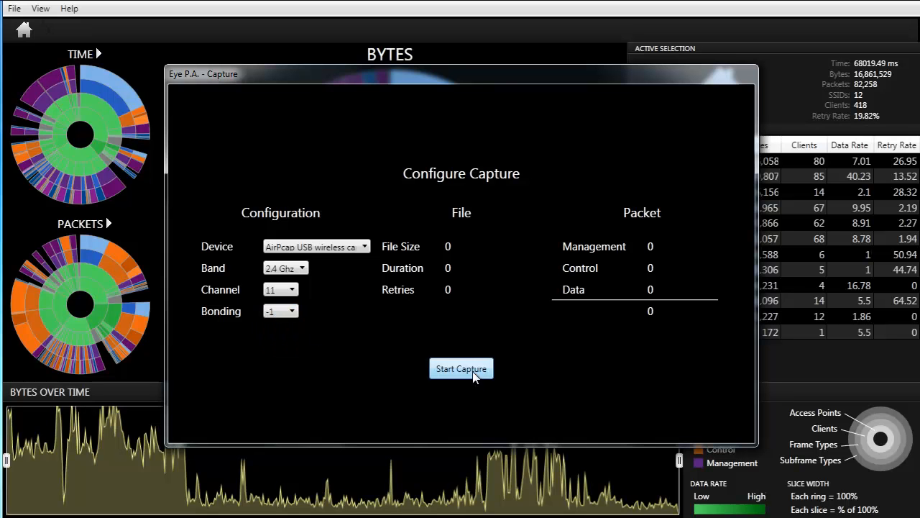
pyautogui.click(461, 368)
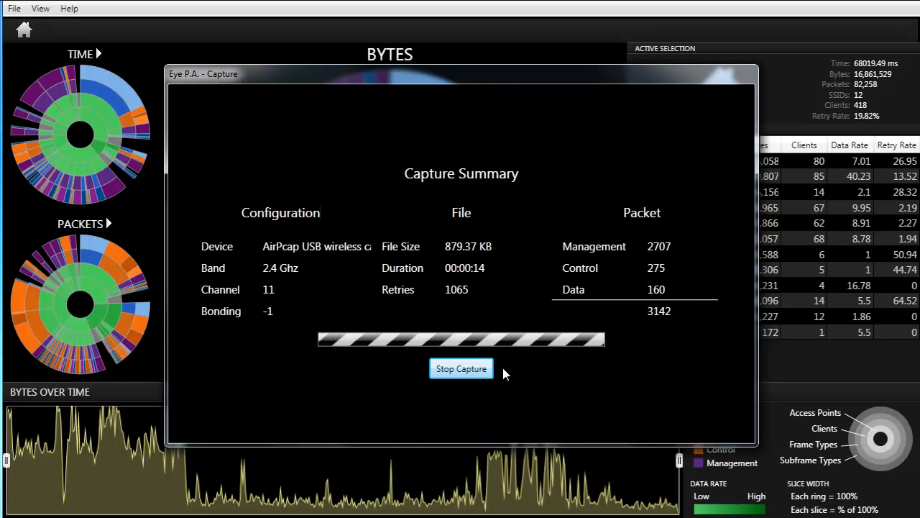
pyautogui.moveTo(493, 432)
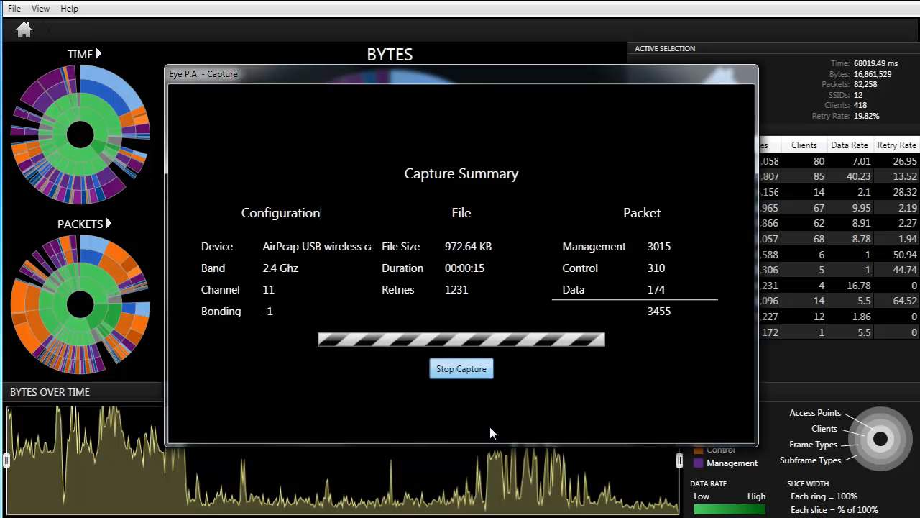
# - Stop the channel 11 capture after about 15 seconds of packet collection
pyautogui.click(461, 368)
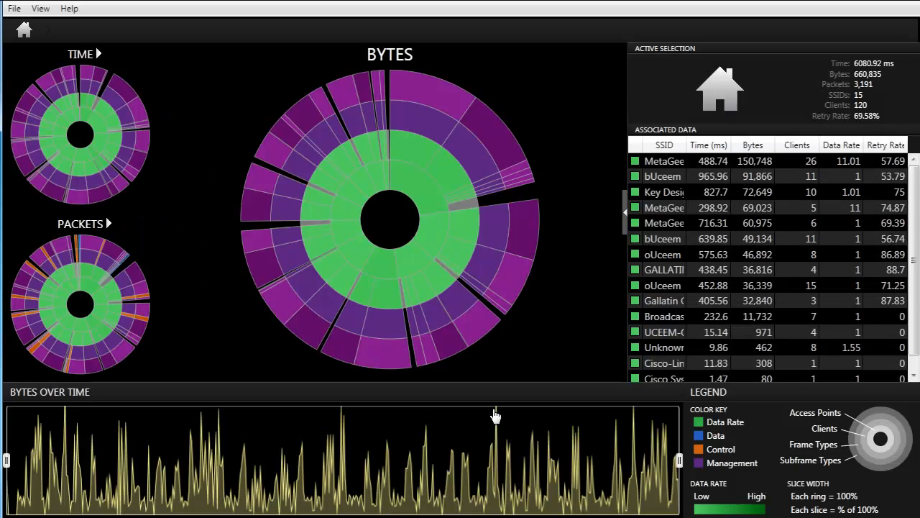
pyautogui.moveTo(438, 197)
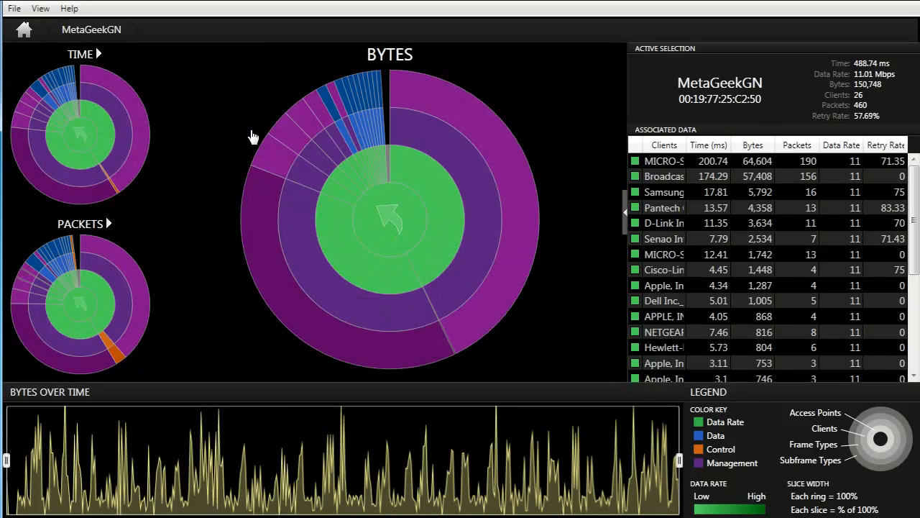
# - Open the File menu to start saving the capture
pyautogui.click(13, 8)
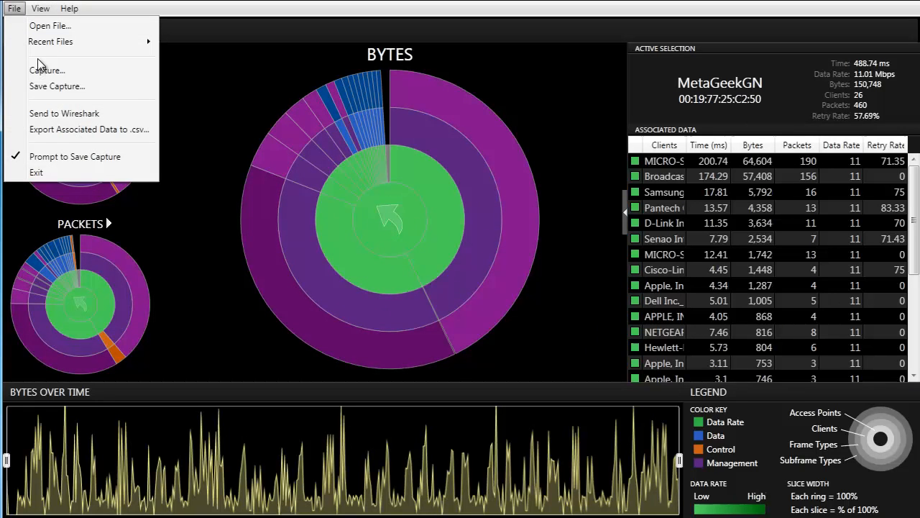